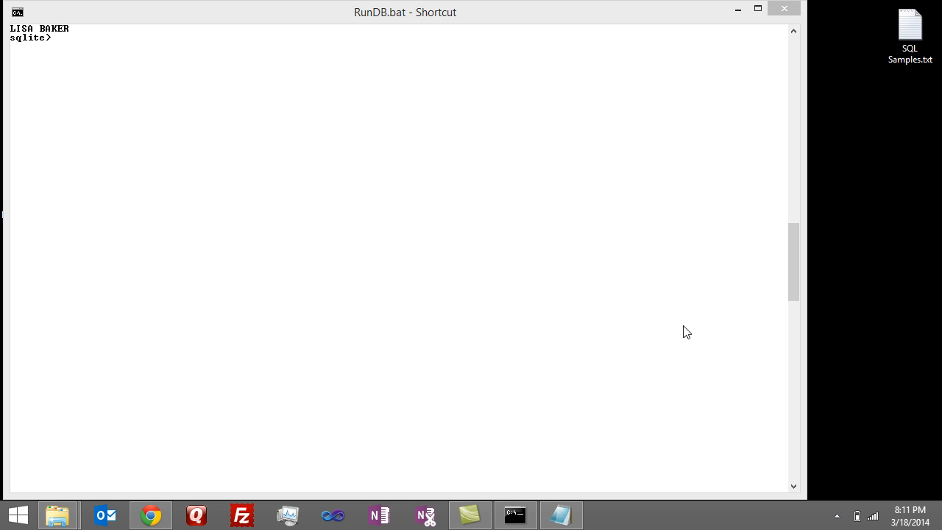
{"action": "mouse_move", "coordinate": [138, 89]}
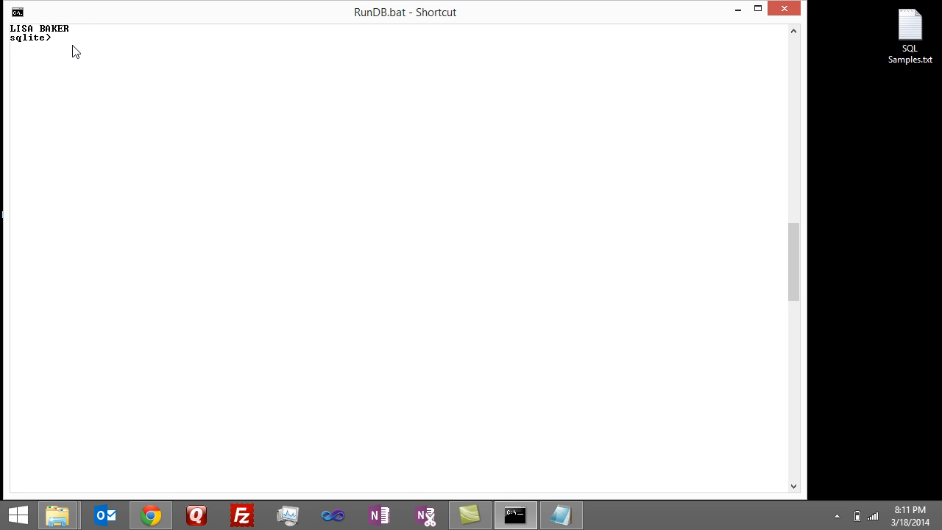
- Show the OrderDetails table definition with .schema orderdetails
{"action": "type", "text": ".sc"}
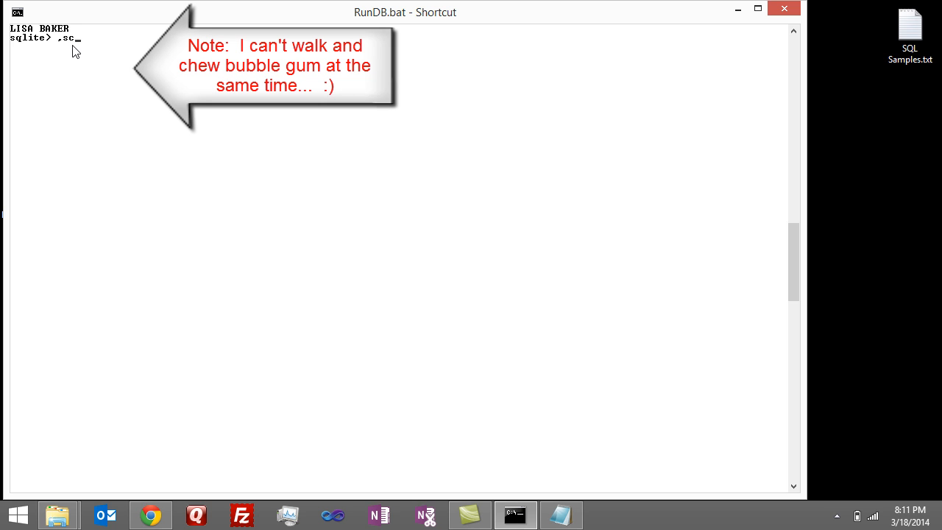
{"action": "key", "text": "BackSpace"}
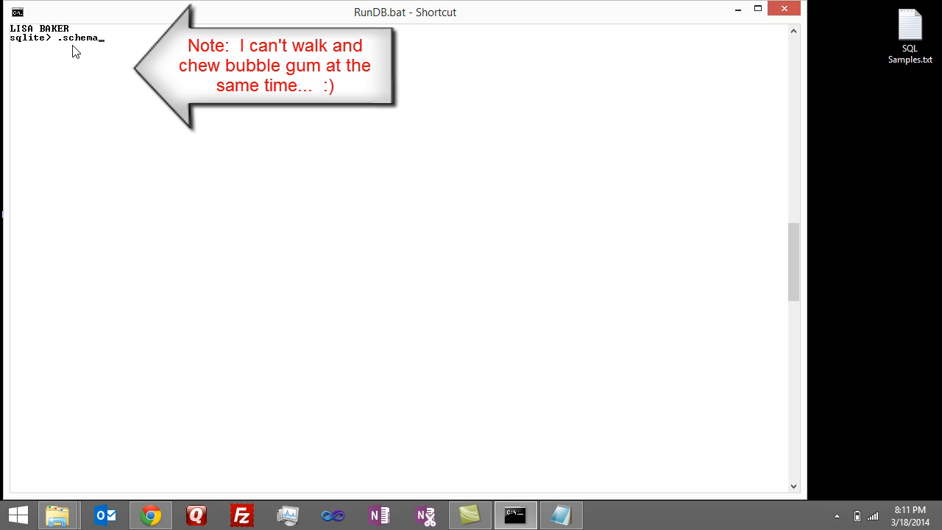
{"action": "type", "text": "orderdtails"}
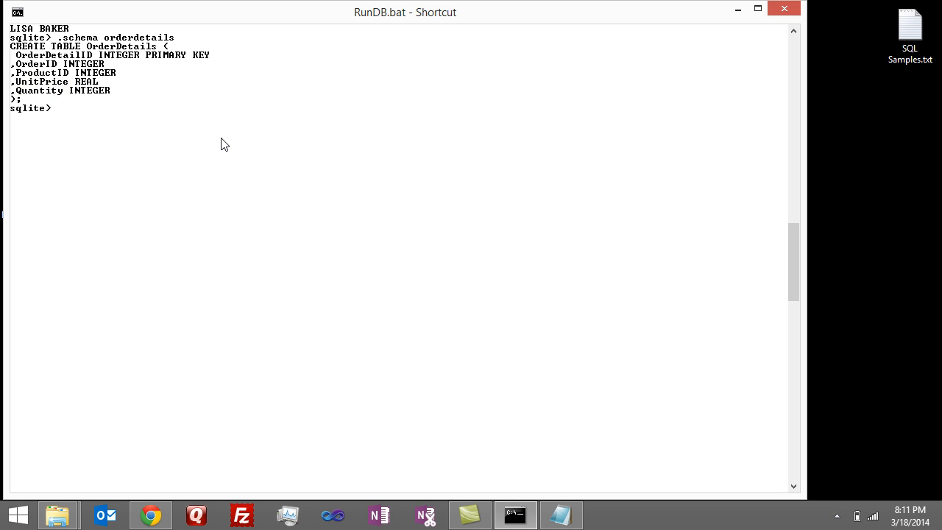
{"action": "mouse_move", "coordinate": [218, 121]}
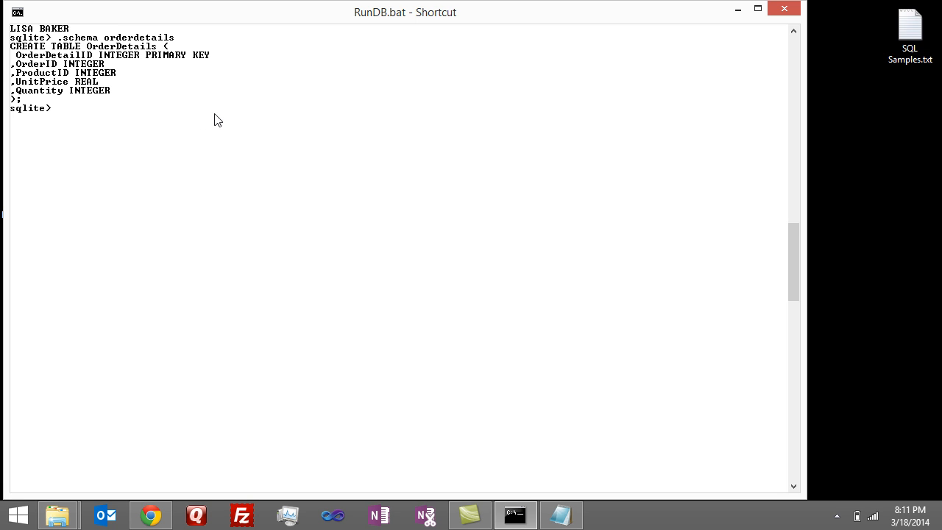
{"action": "mouse_move", "coordinate": [536, 483]}
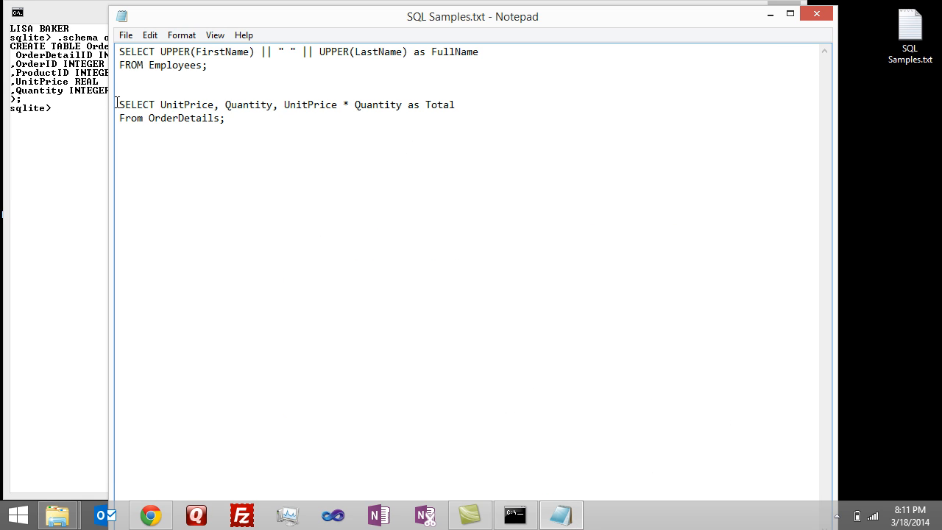
- Select the SELECT UnitPrice... FROM OrderDetails query text in SQL Samples.txt for copying
{"action": "left_click_drag", "start_coordinate": [118, 103], "coordinate": [228, 118]}
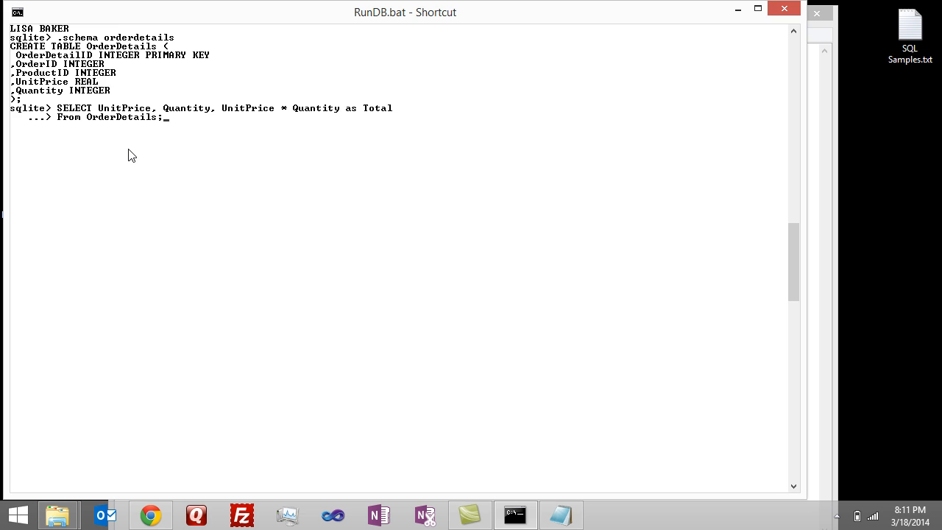
{"action": "mouse_move", "coordinate": [159, 109]}
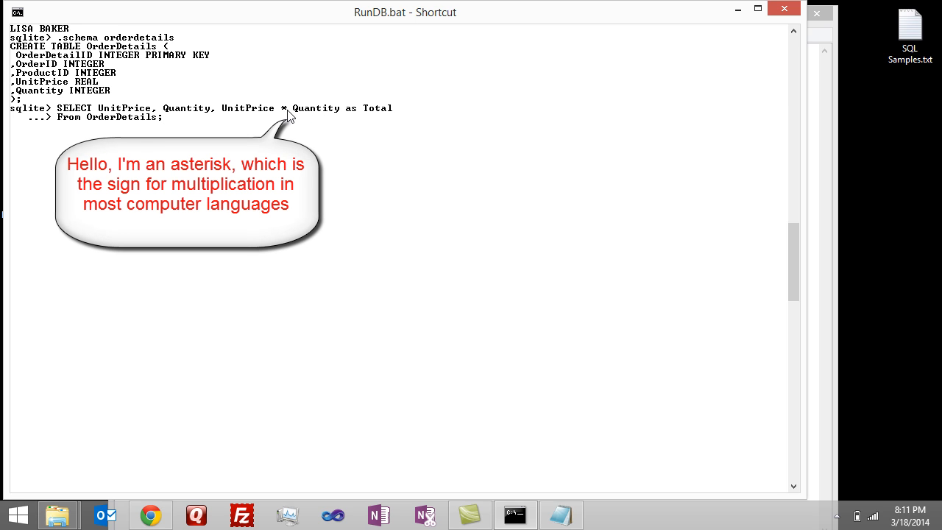
{"action": "mouse_move", "coordinate": [283, 117]}
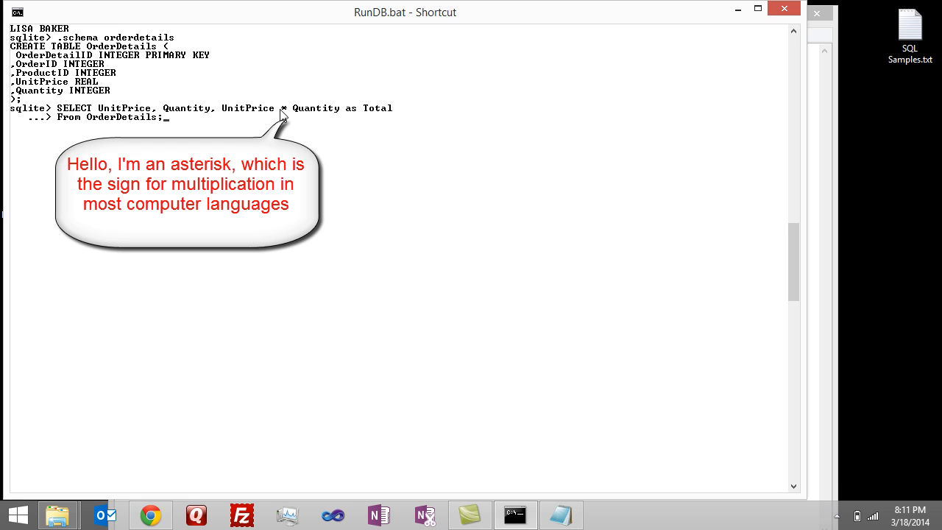
{"action": "mouse_move", "coordinate": [377, 118]}
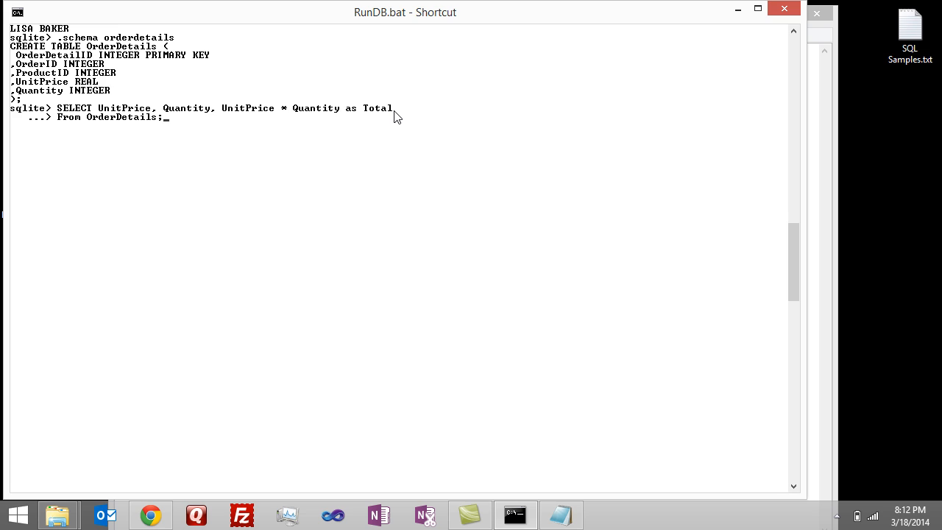
- Enter the SELECT with UnitPrice * Quantity as TotalPrice and FROM OrderDetails, hitting a syntax error near SELECT
{"action": "type", "text": "SELECT UnitPrice, Quantity, UnitPrice * Quantity as TotalPrice"}
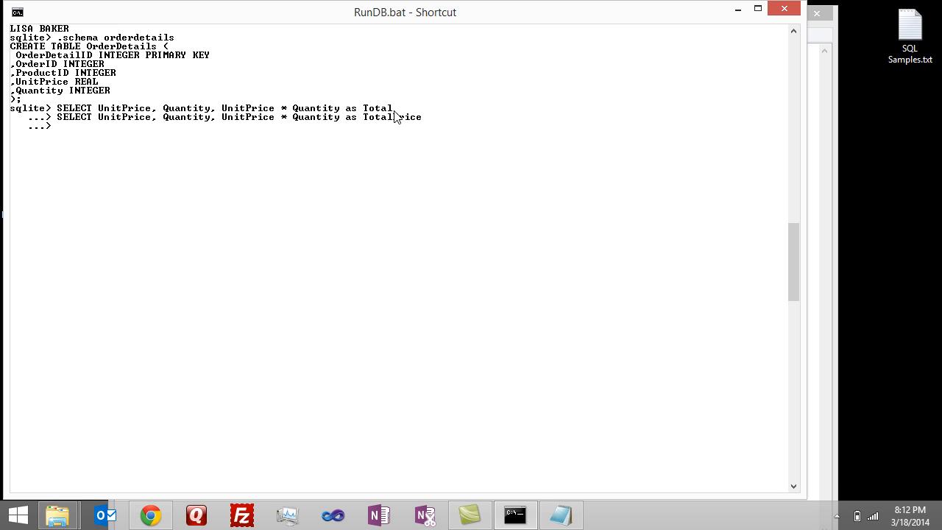
{"action": "type", "text": "SELECT UnitPrice, Quantity, UnitPrice * Quantity as Total"}
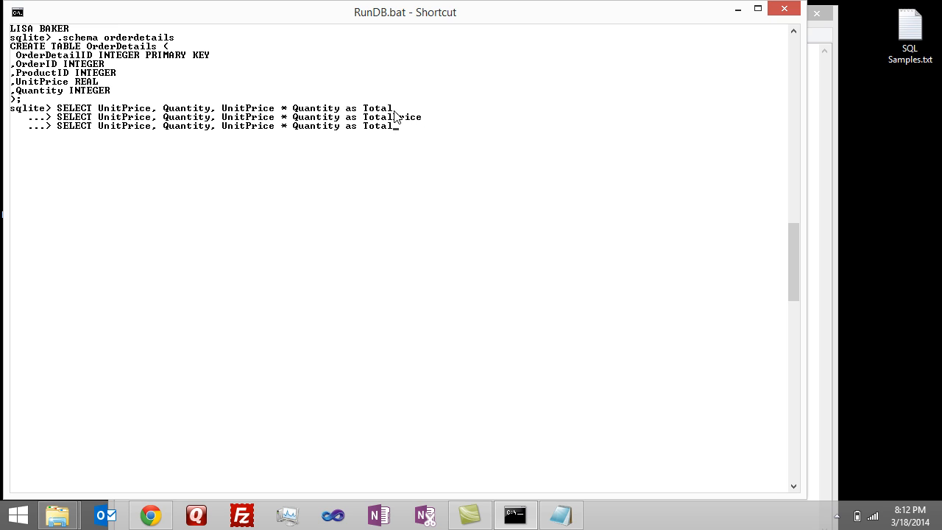
{"action": "type", "text": ".schema orderdetails"}
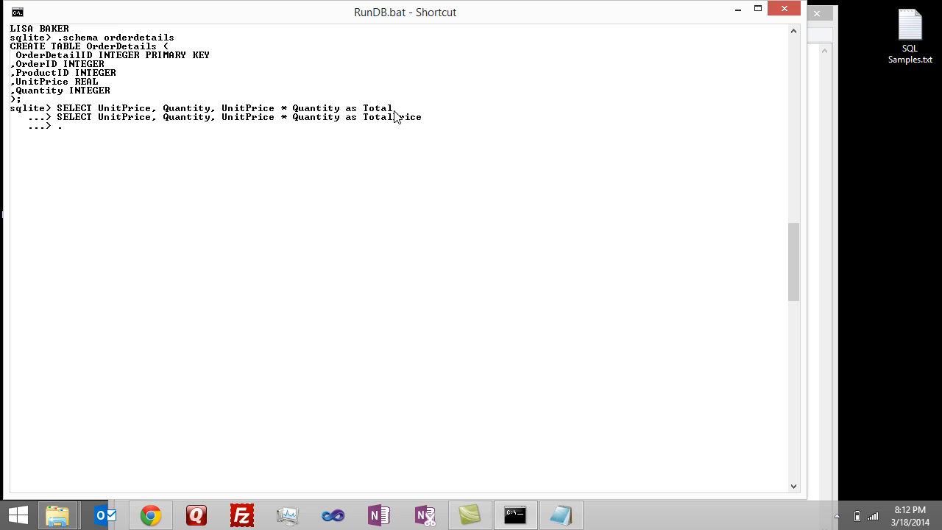
{"action": "type", "text": "FROM"}
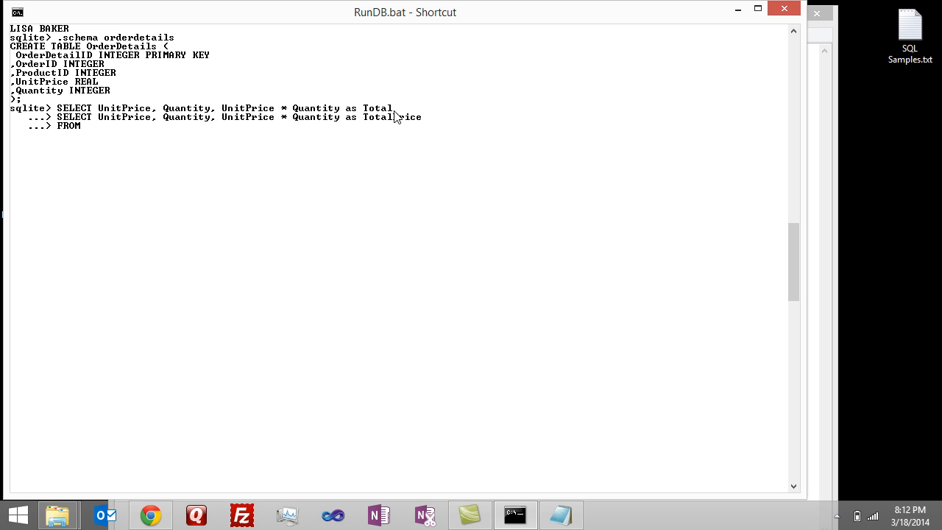
{"action": "type", "text": "Order"}
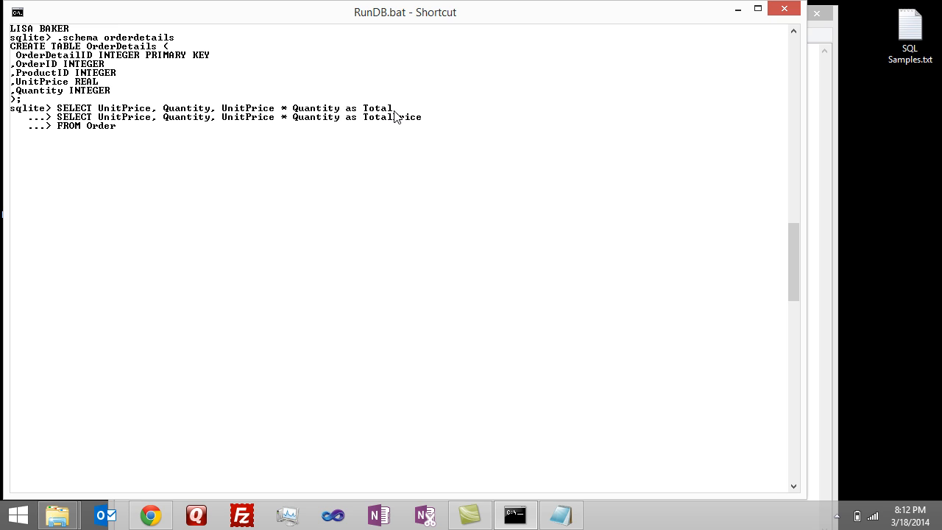
{"action": "type", "text": "Details;"}
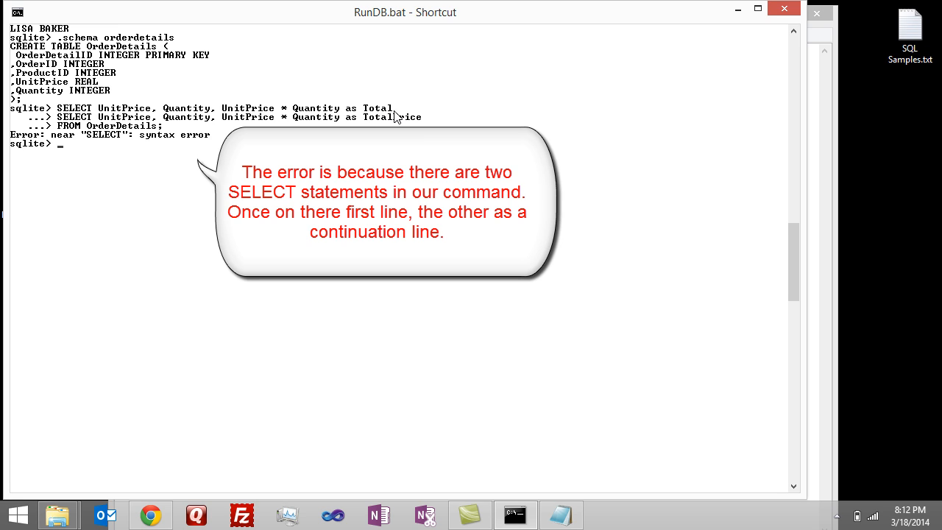
- Run a fresh SELECT UnitPrice, Quantity, UnitPrice * Quantity as TotalPrice FROM OrderDetails returning the rows
{"action": "left_click_drag", "start_coordinate": [60, 108], "coordinate": [89, 118]}
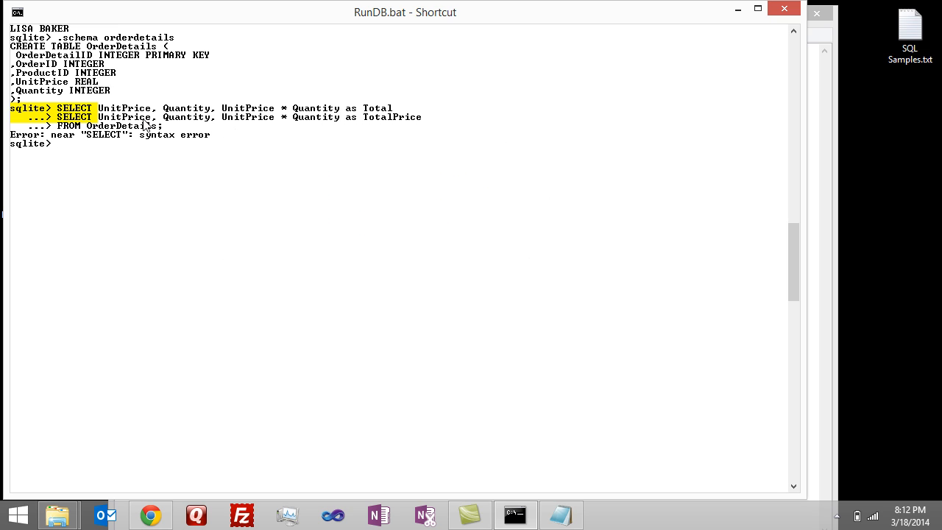
{"action": "type", "text": "SELECT UnitPrice, Quantity, UnitPrice * Quantity as TotalPrice"}
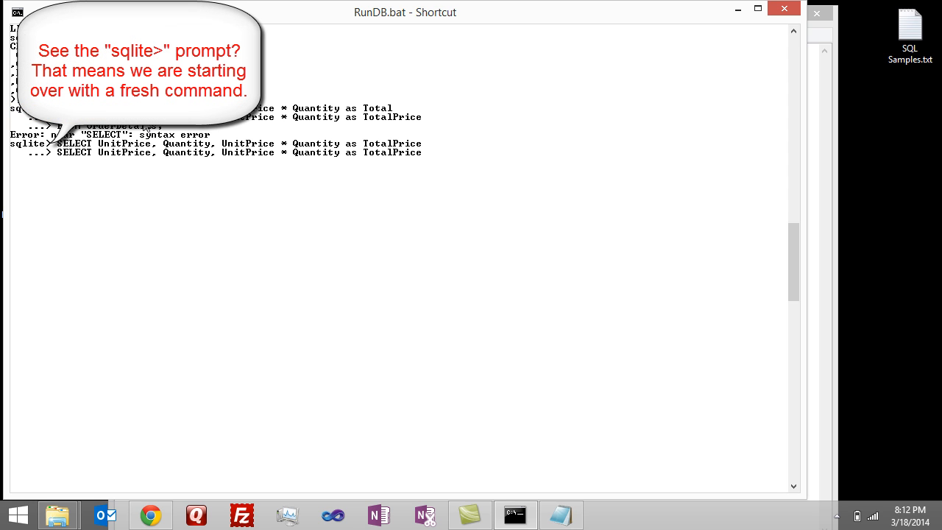
{"action": "type", "text": ".schema orderdetails"}
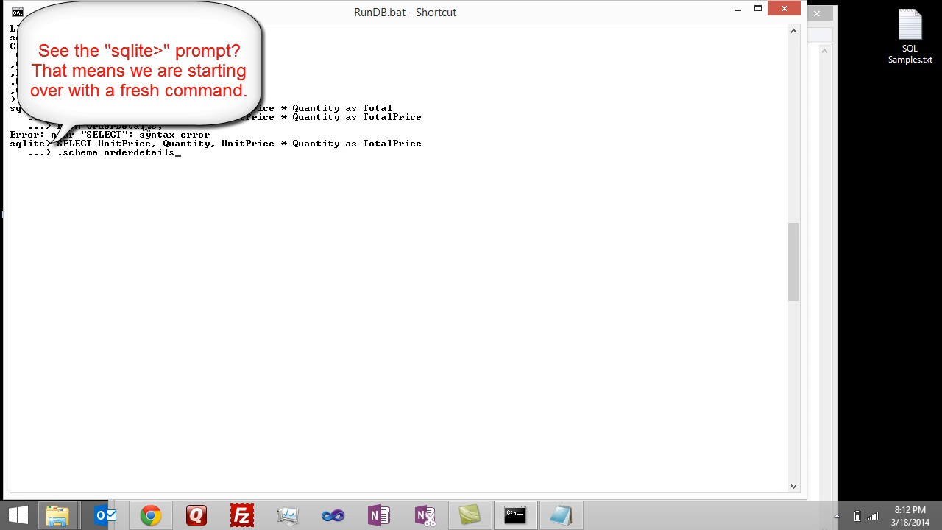
{"action": "type", "text": "FROM Employees;"}
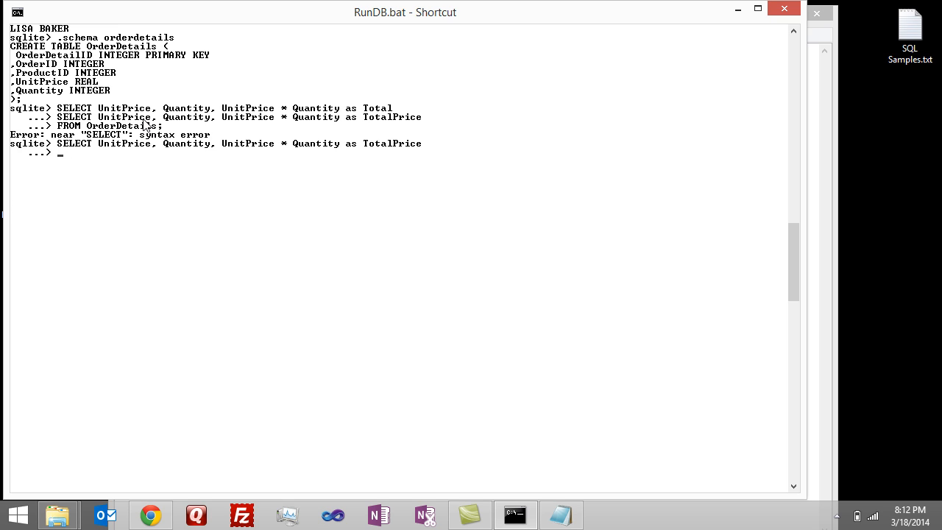
{"action": "type", "text": "FROM OrderDetails;"}
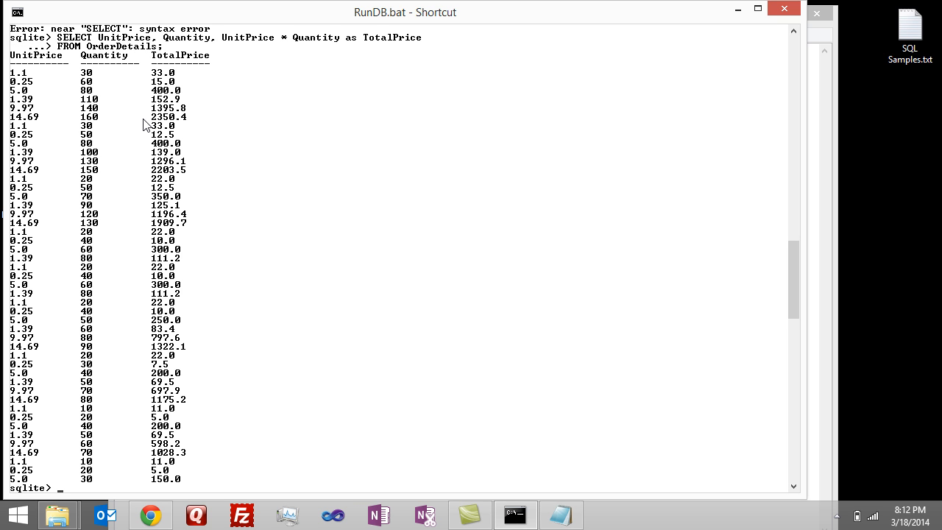
{"action": "mouse_move", "coordinate": [32, 90]}
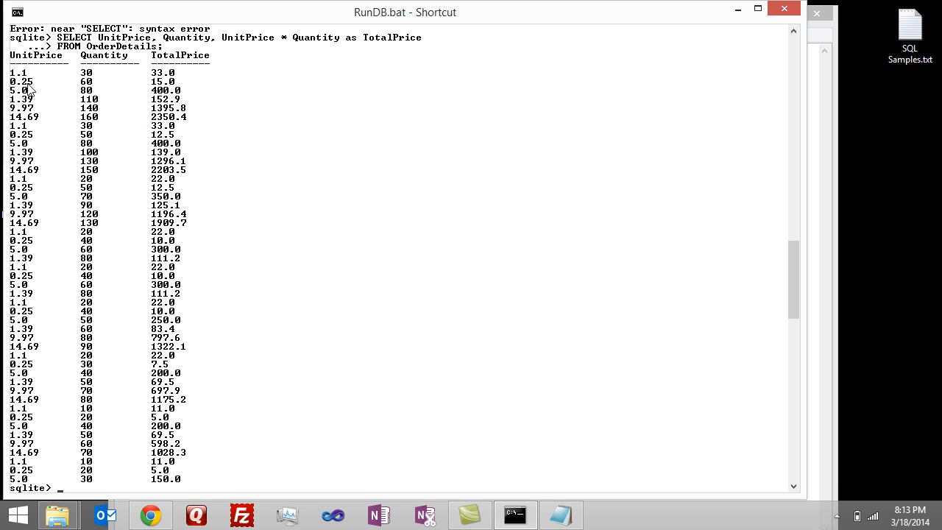
{"action": "mouse_move", "coordinate": [29, 92]}
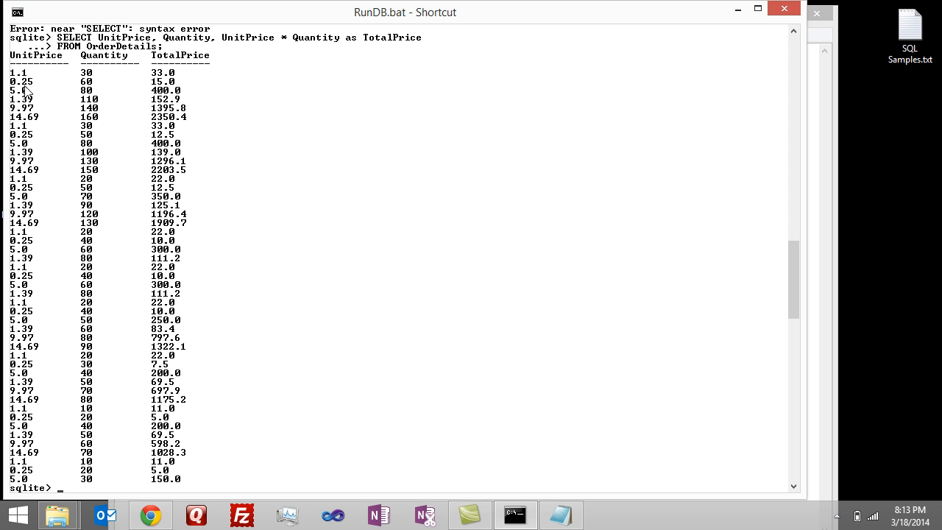
{"action": "mouse_move", "coordinate": [105, 90]}
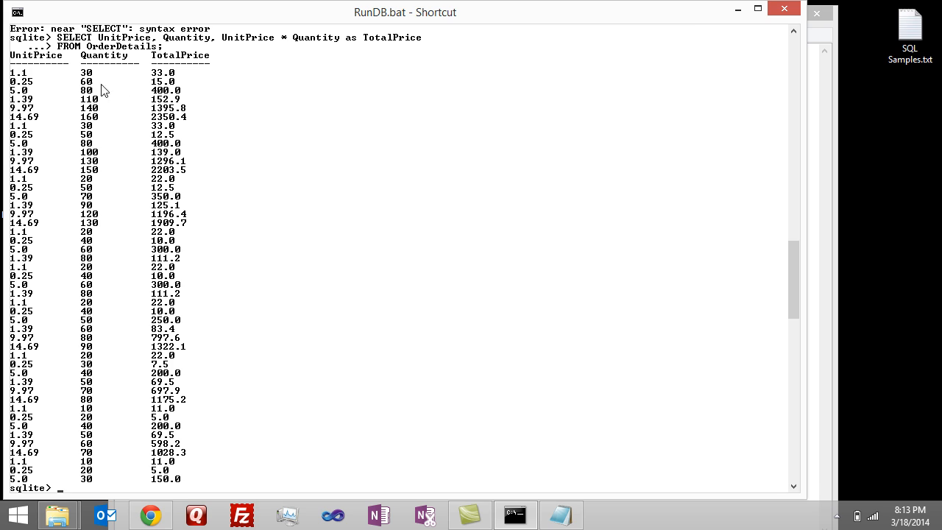
{"action": "mouse_move", "coordinate": [159, 92]}
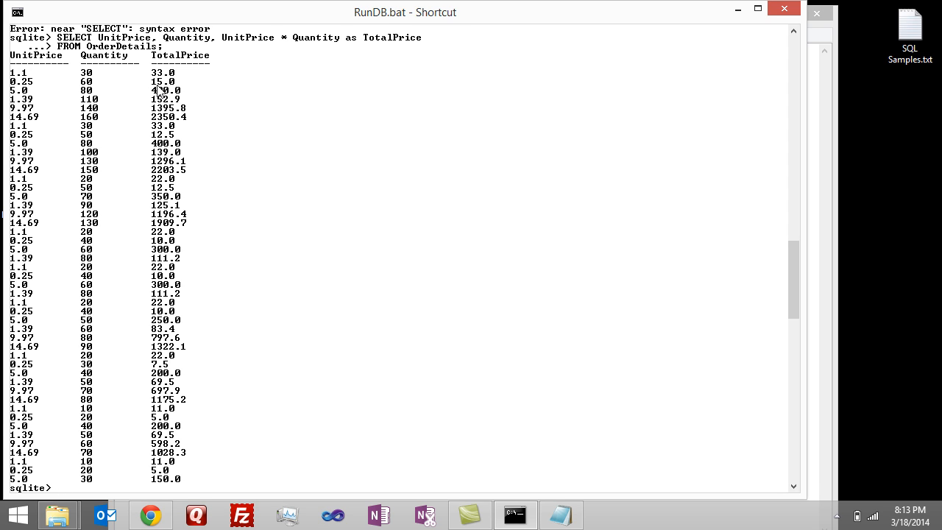